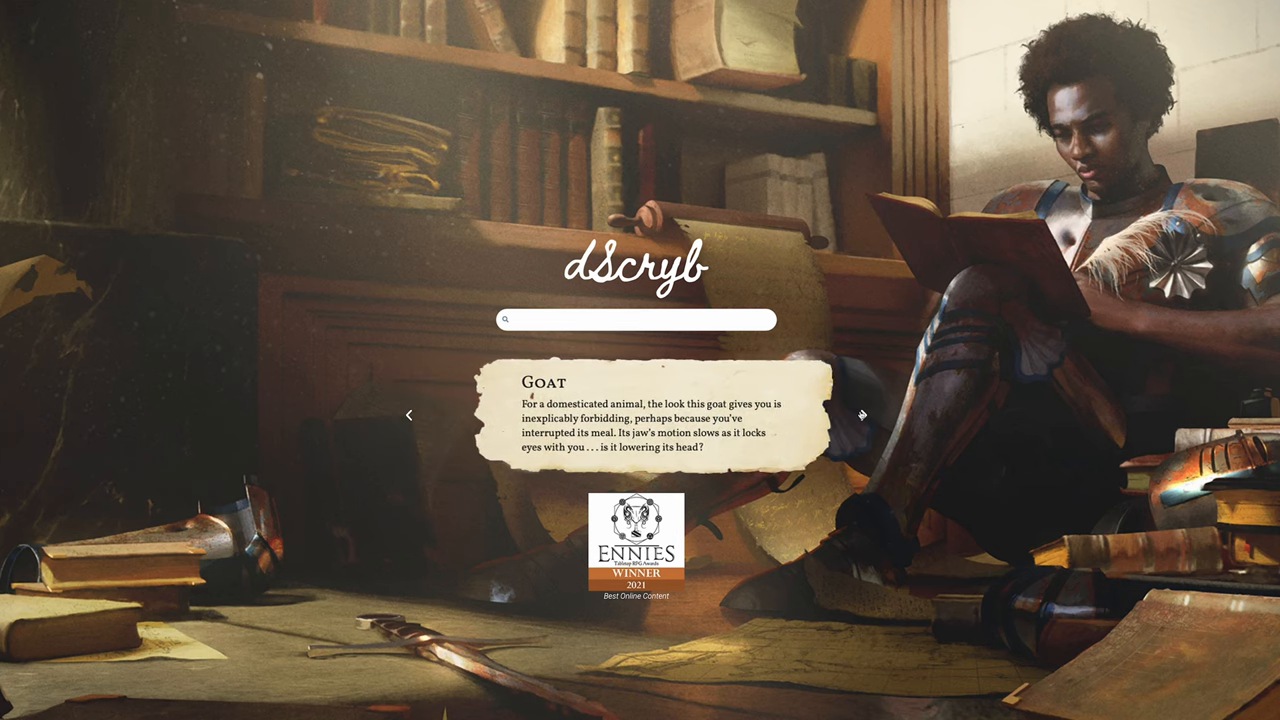
scroll(down, 3)
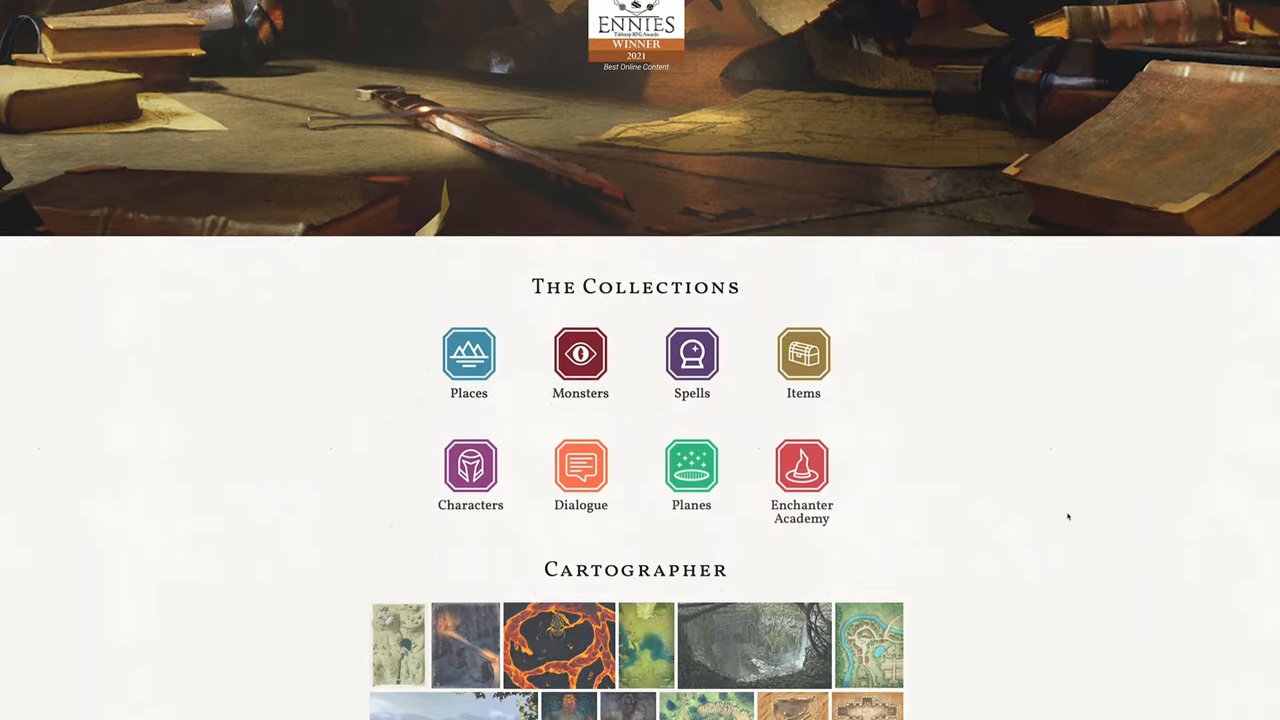
scroll(up, 3)
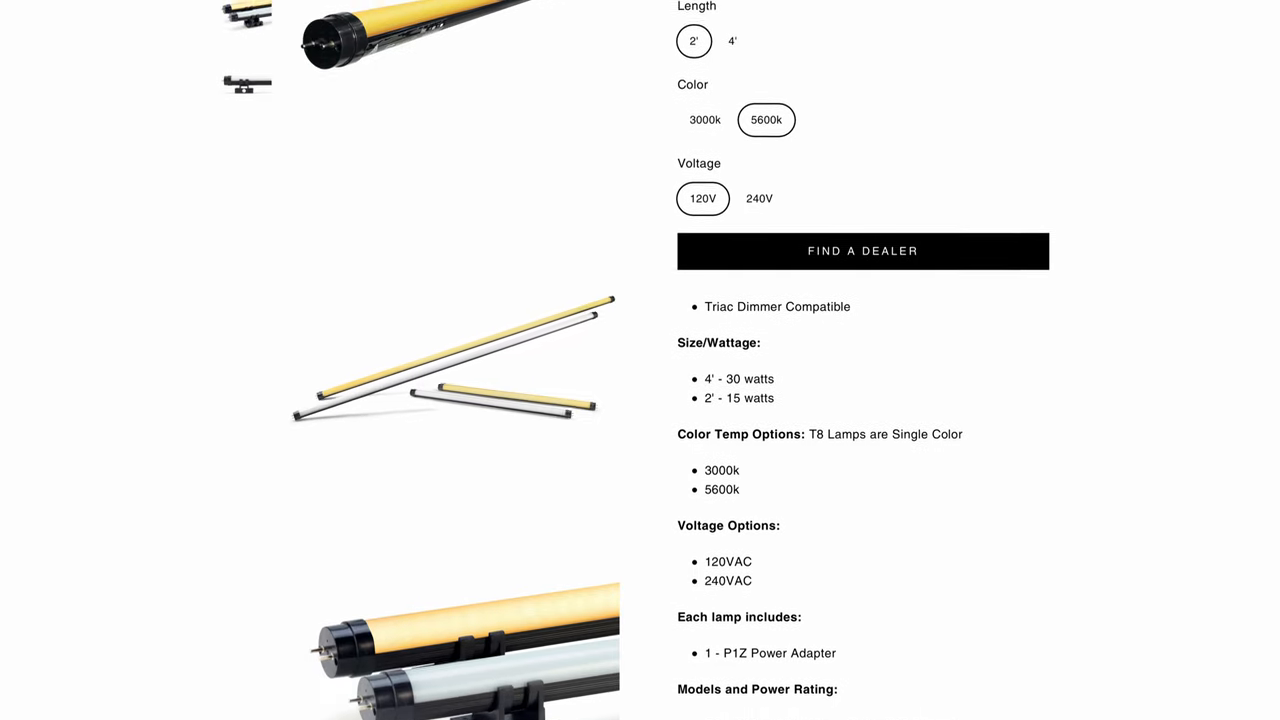
scroll(up, 3)
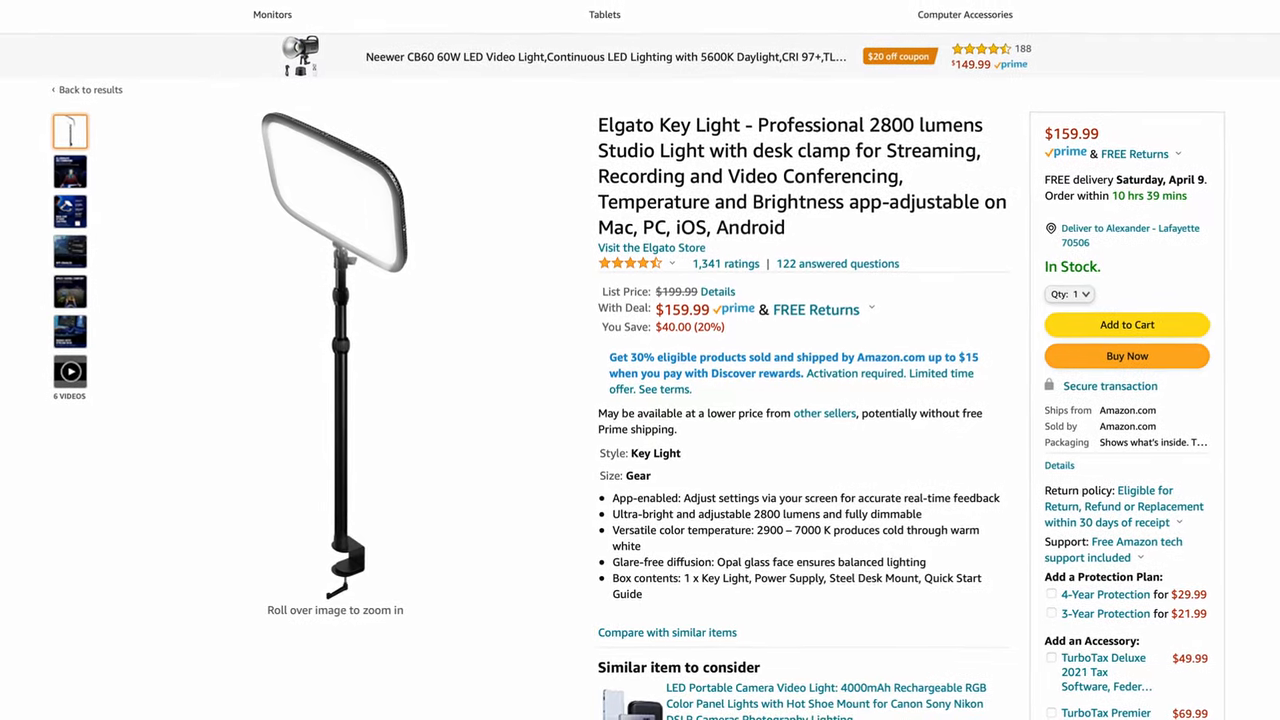
scroll(up, 3)
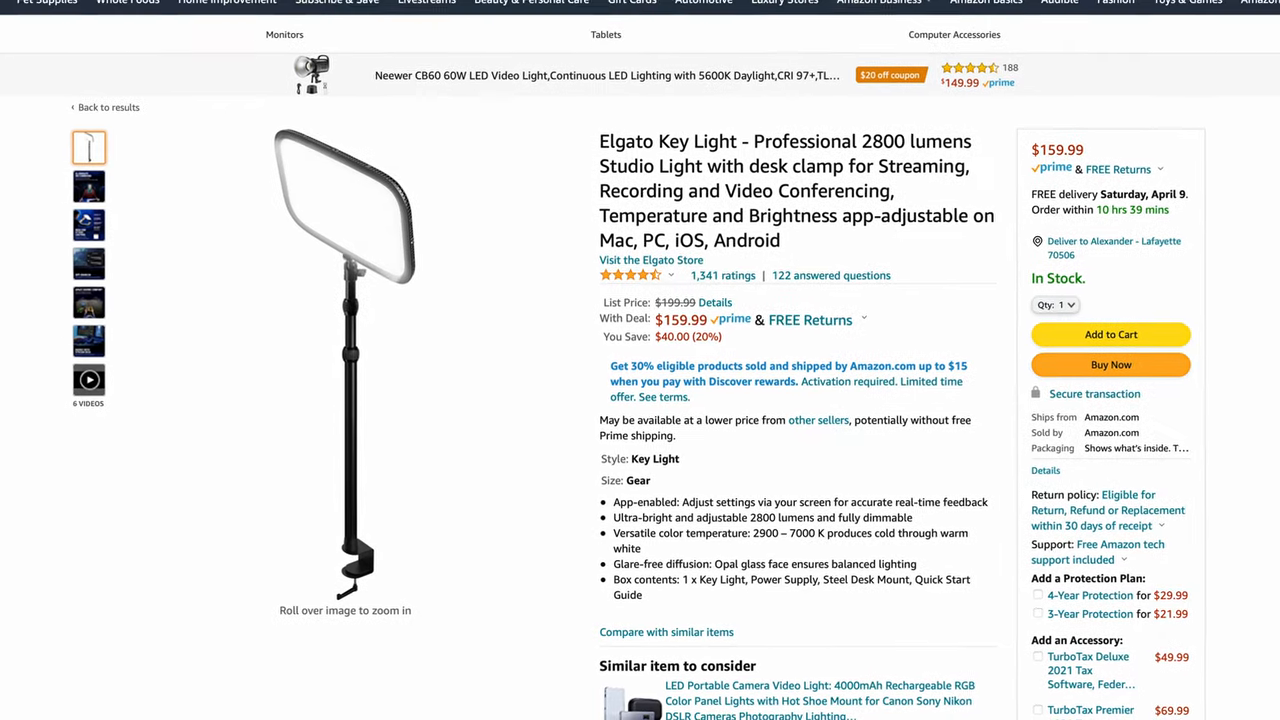